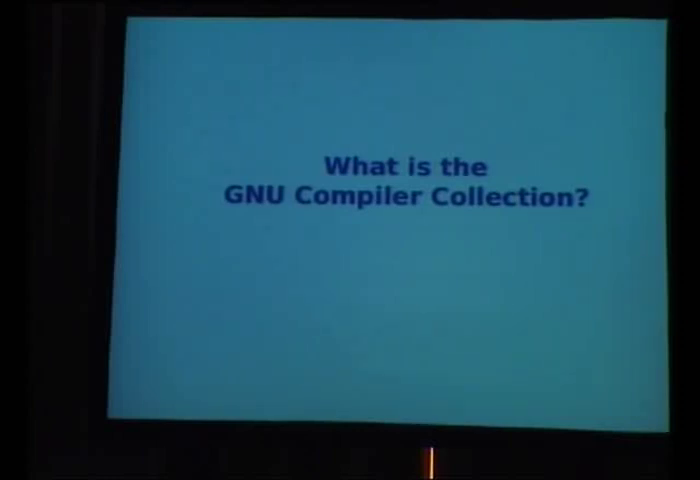
key(Right)
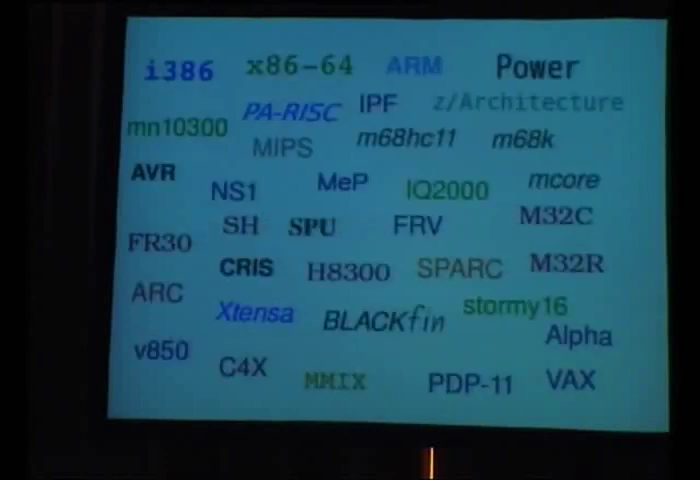